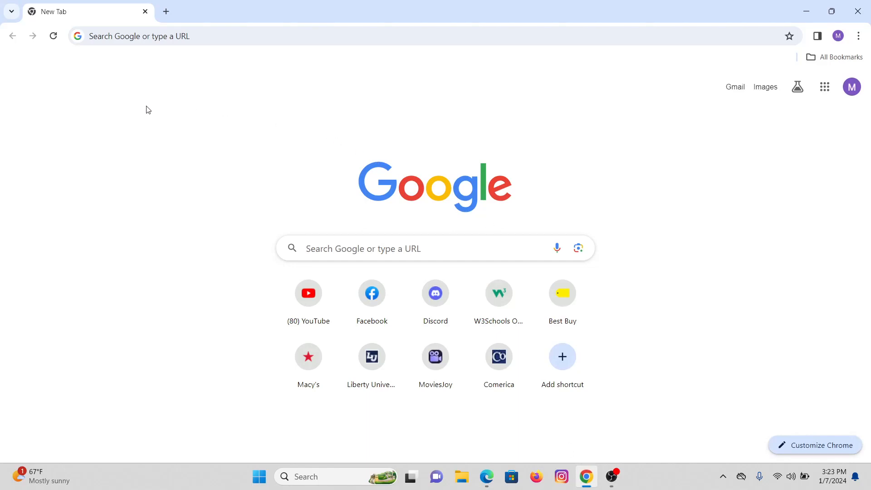
{"action": "mouse_move", "coordinate": [579, 124]}
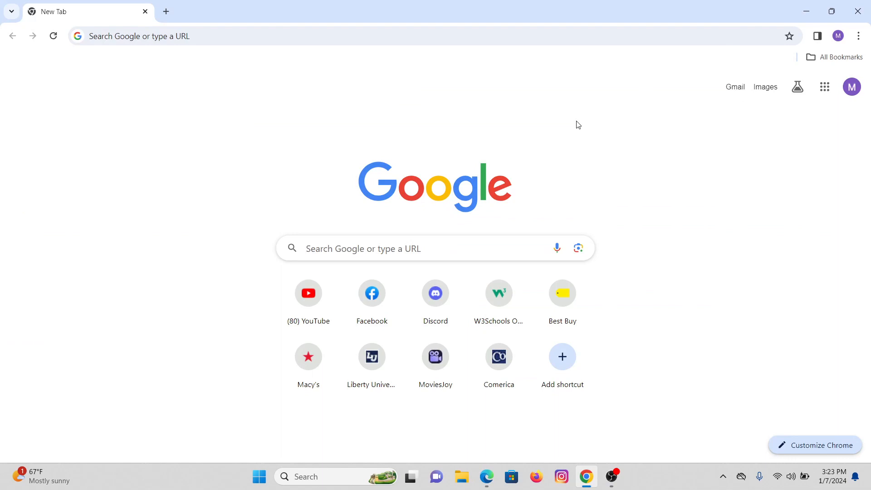
{"action": "mouse_move", "coordinate": [627, 136]}
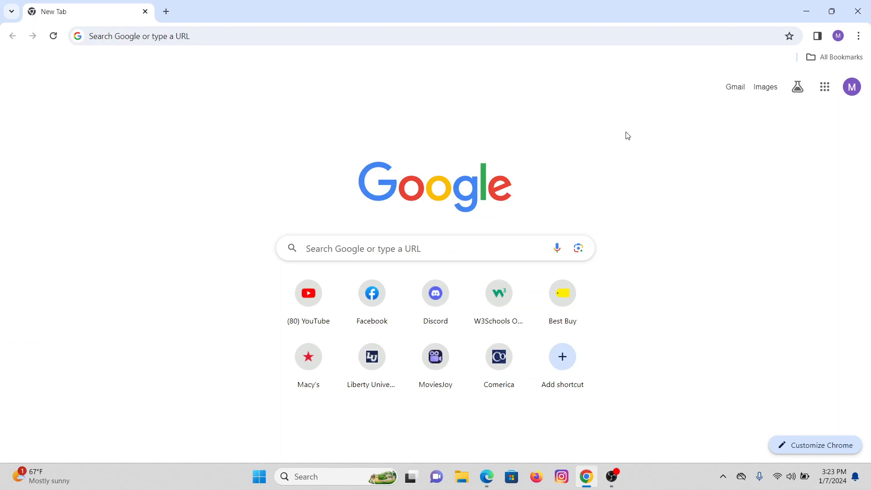
{"action": "mouse_move", "coordinate": [455, 151]}
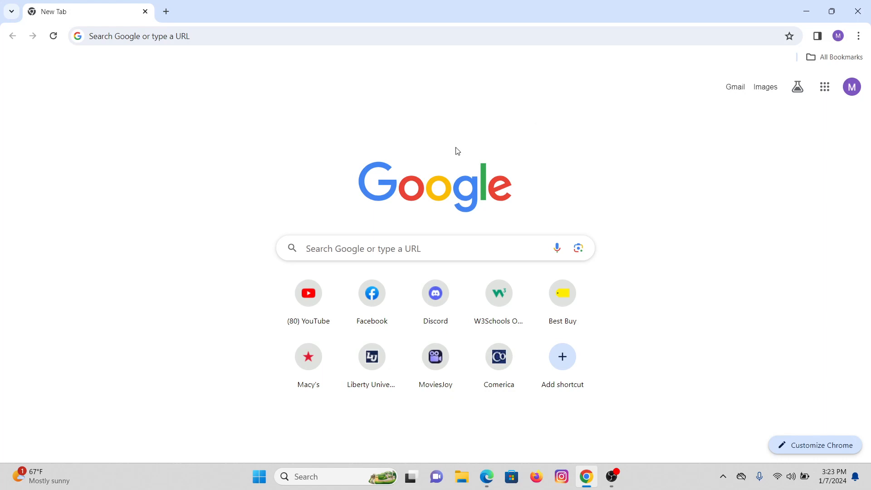
{"action": "mouse_move", "coordinate": [471, 205]}
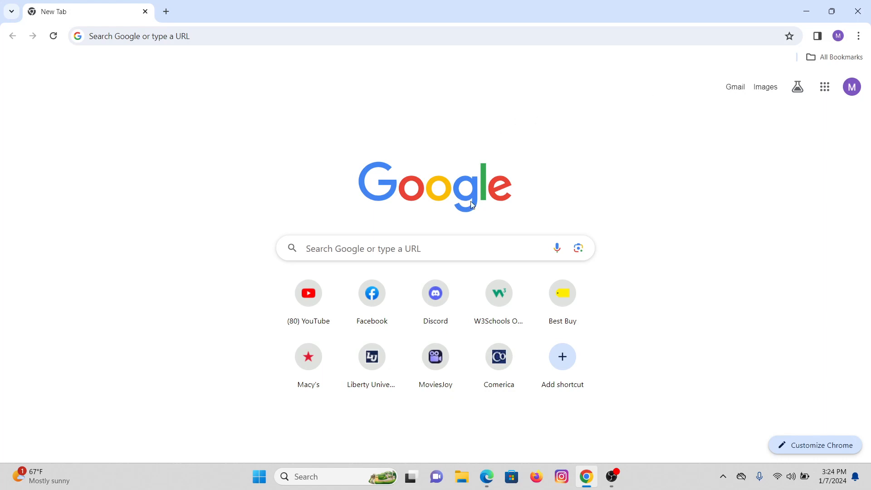
{"action": "mouse_move", "coordinate": [171, 263]}
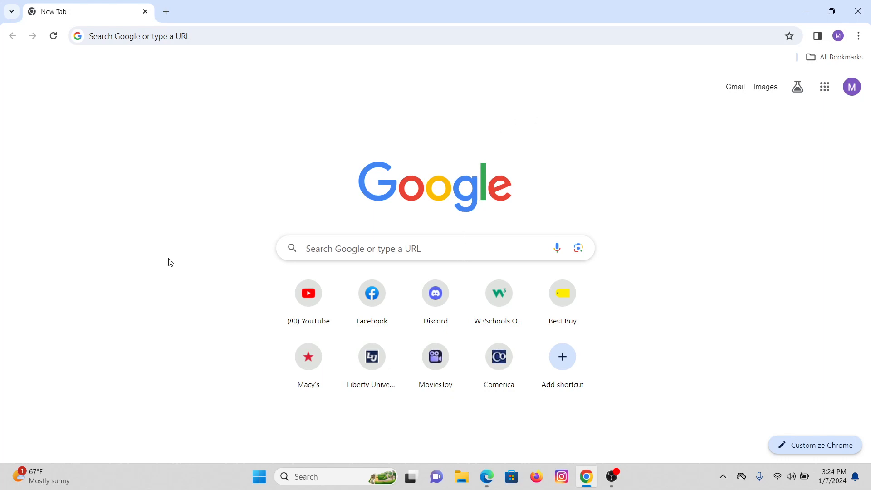
Step: Search Google for 'zoom google chrome extension' and open the Zoom Chrome Extension result
{"action": "left_click", "coordinate": [222, 36]}
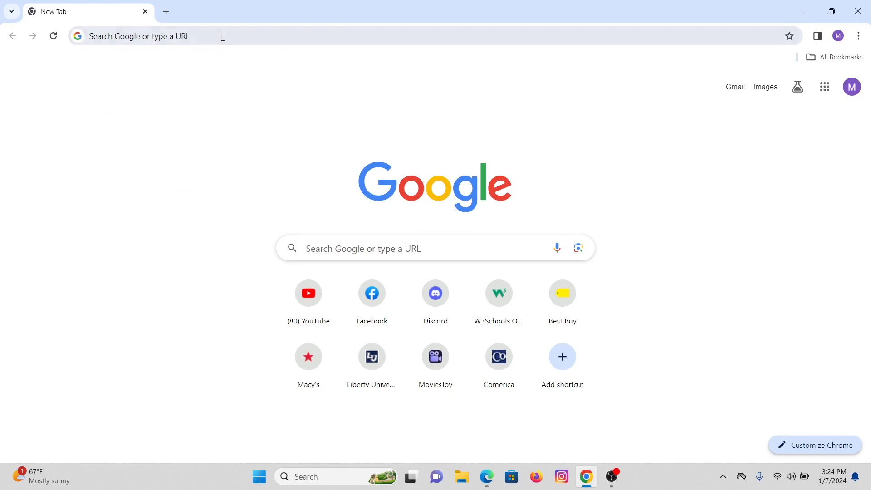
{"action": "type", "text": "zoom google chrome extension"}
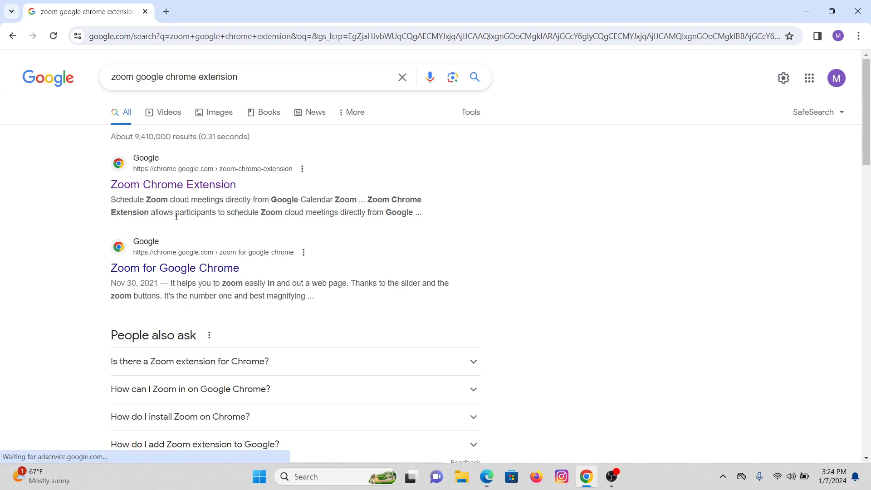
{"action": "left_click", "coordinate": [173, 183]}
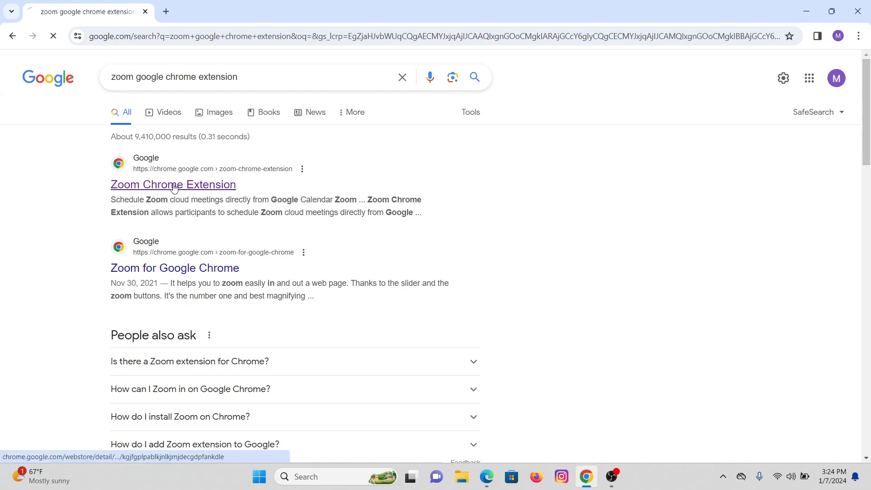
Step: Add the Zoom Chrome Extension to Chrome and dismiss the 'added' notice
{"action": "left_click", "coordinate": [173, 184]}
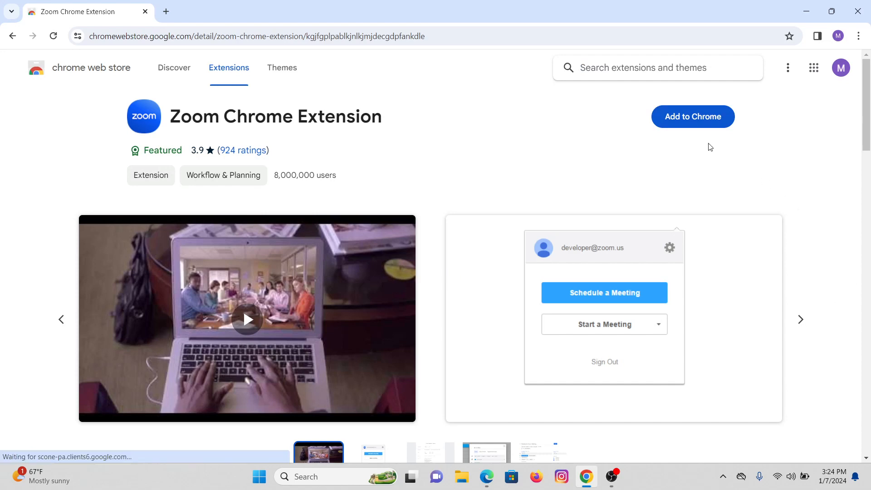
{"action": "mouse_move", "coordinate": [693, 116]}
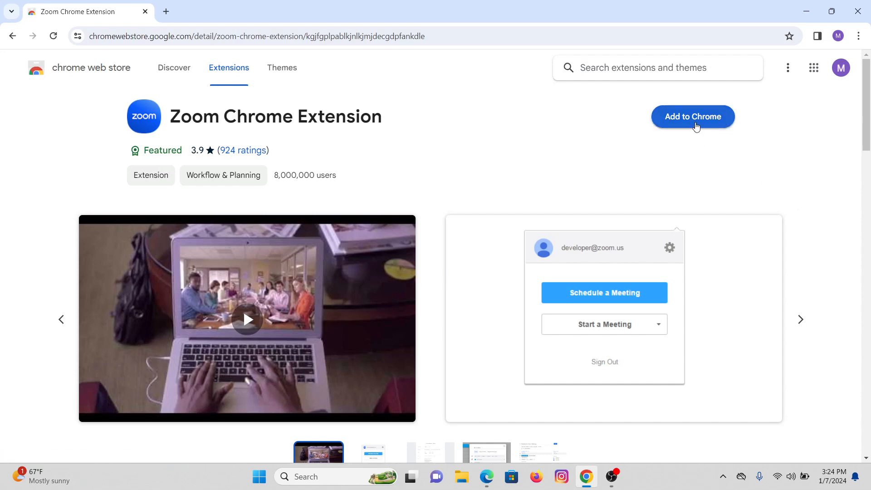
{"action": "left_click", "coordinate": [692, 117]}
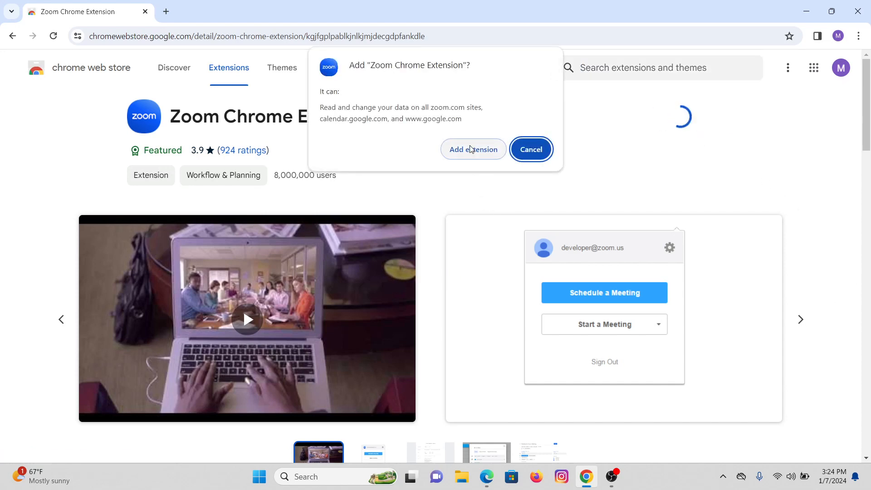
{"action": "left_click", "coordinate": [473, 148]}
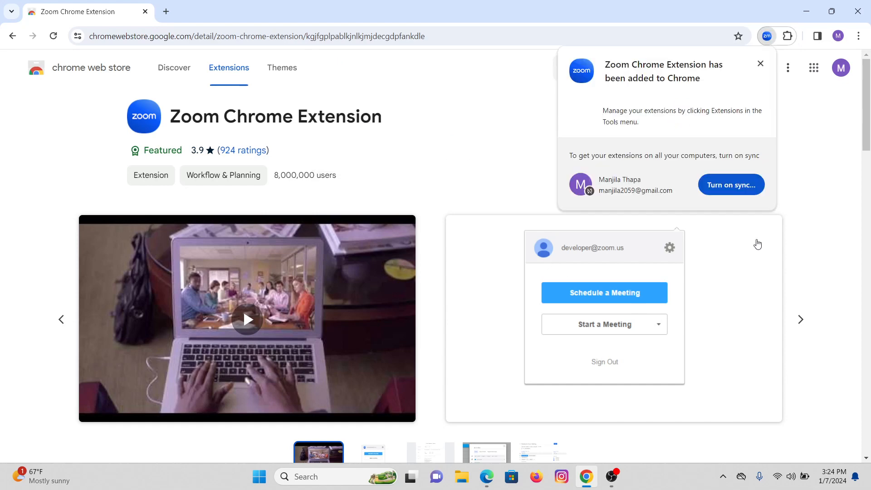
{"action": "mouse_move", "coordinate": [699, 81]}
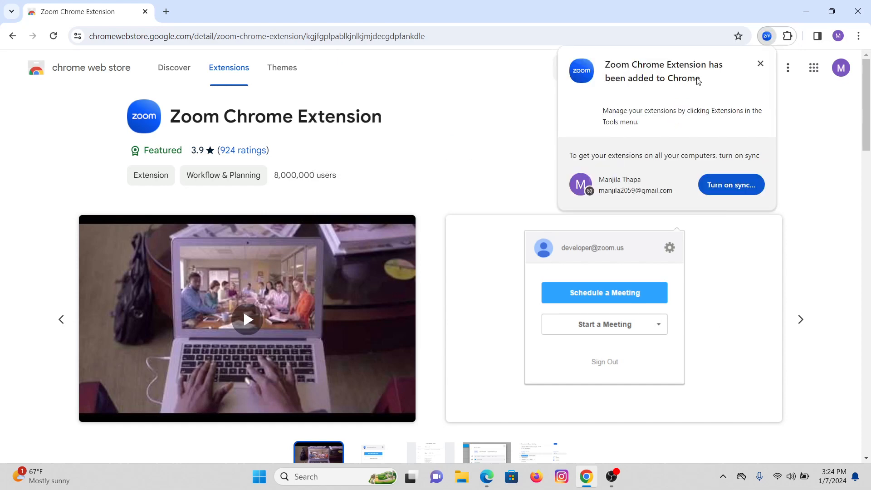
{"action": "left_click", "coordinate": [760, 63]}
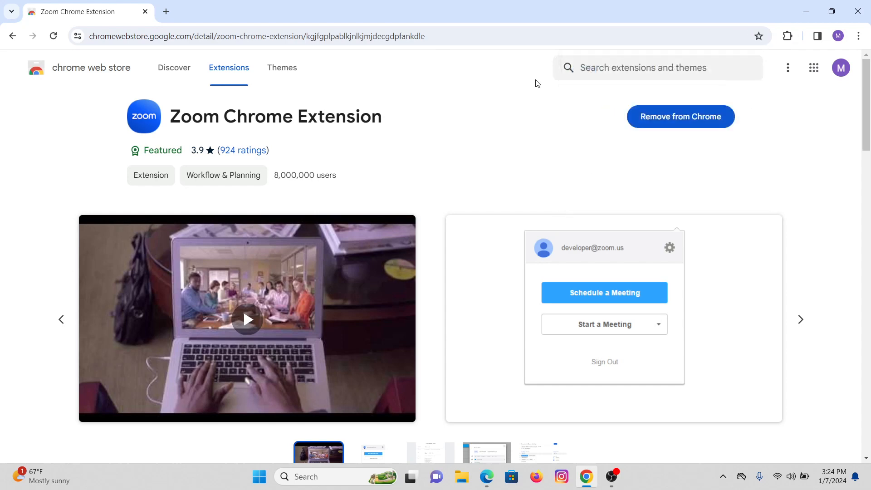
Step: Launch Google Calendar from the Google apps menu in a new tab
{"action": "left_click", "coordinate": [299, 11]}
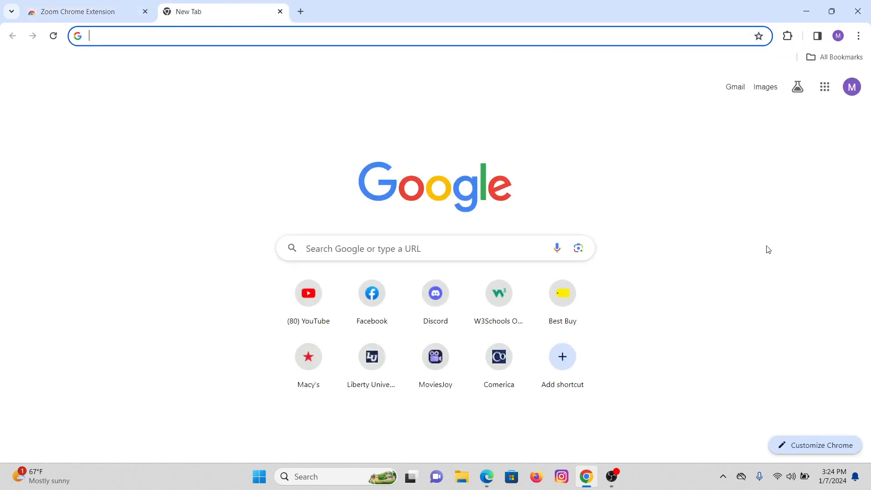
{"action": "mouse_move", "coordinate": [825, 86]}
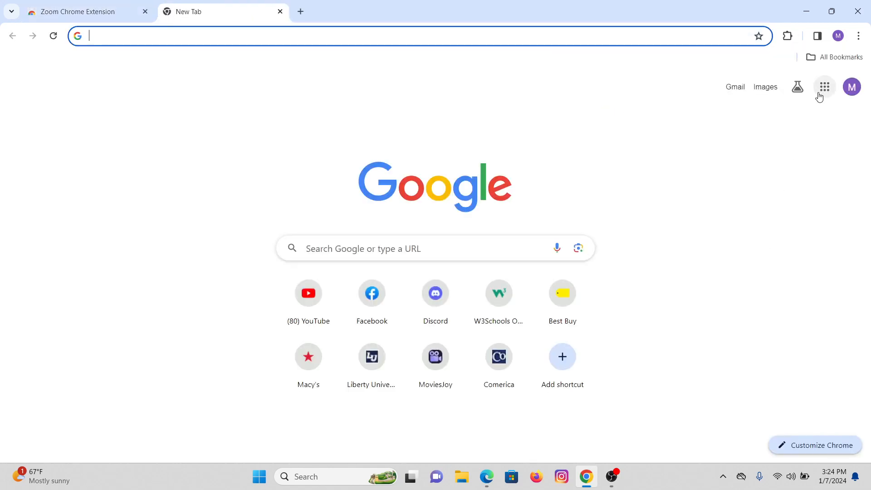
{"action": "mouse_move", "coordinate": [831, 109]}
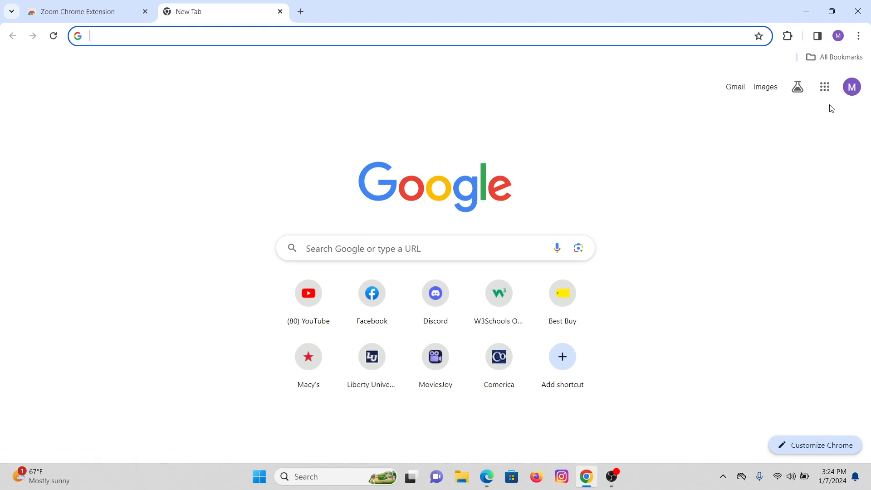
{"action": "mouse_move", "coordinate": [824, 86]}
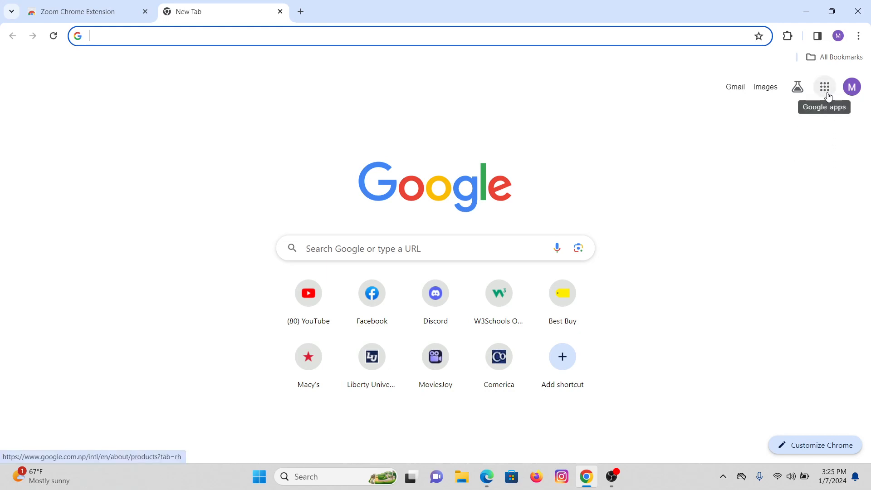
{"action": "left_click", "coordinate": [825, 87]}
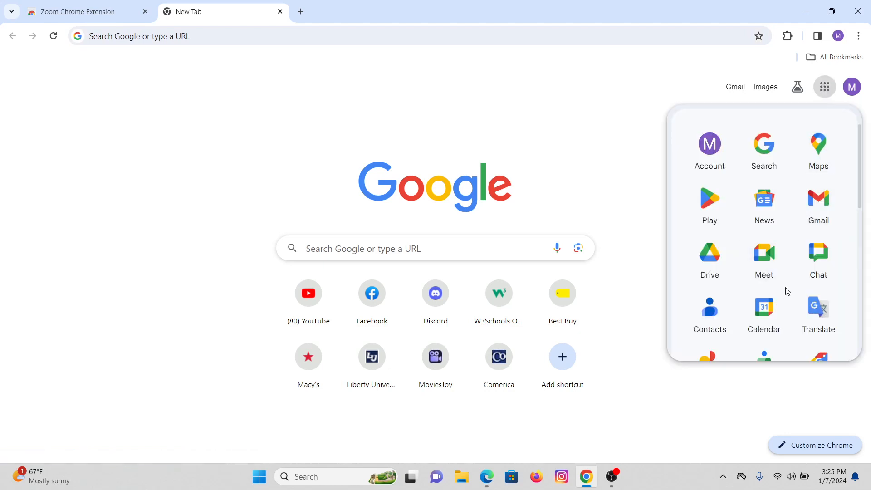
{"action": "left_click", "coordinate": [763, 308]}
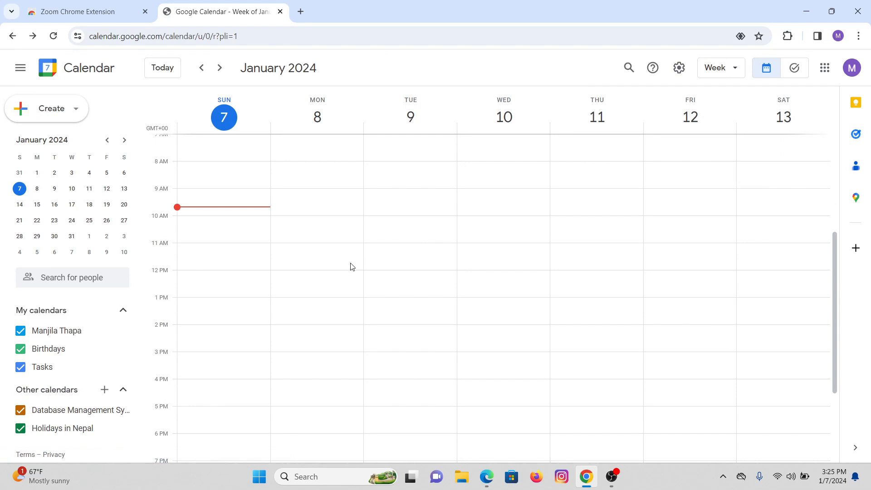
{"action": "mouse_move", "coordinate": [331, 240]}
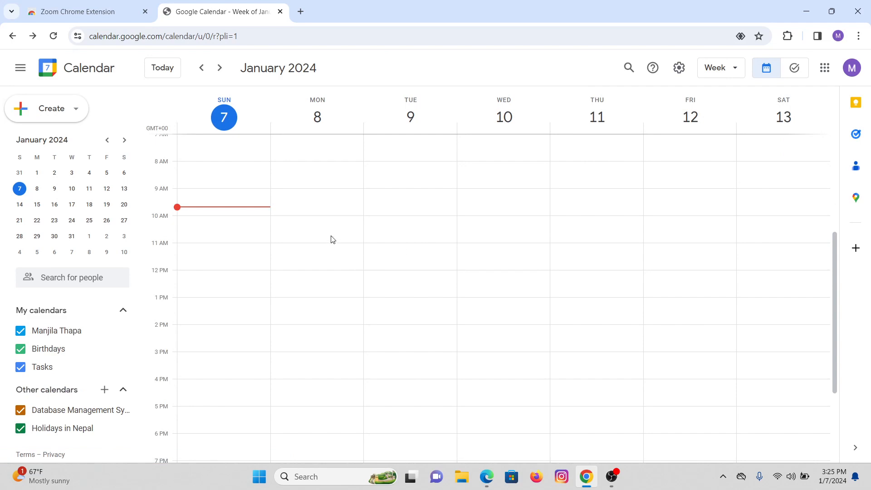
Step: Create a Monday January 8 event titled 'Zoom Metting' and open its full editor
{"action": "left_click", "coordinate": [312, 243]}
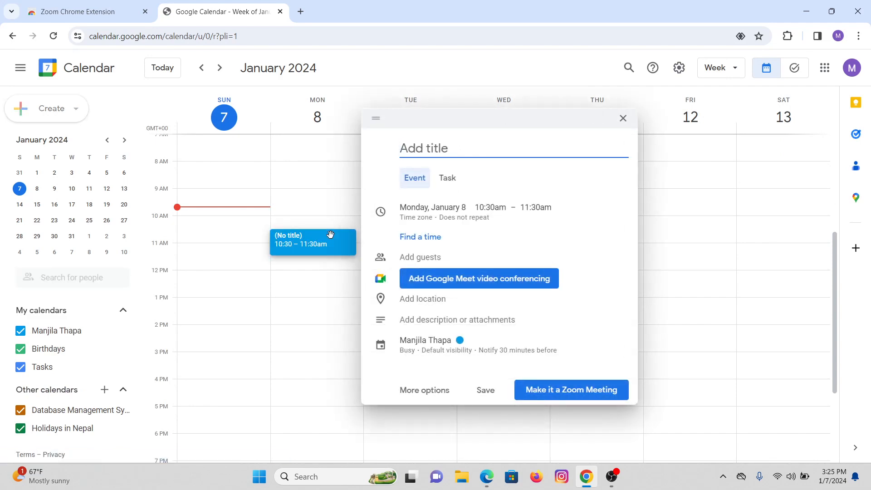
{"action": "left_click", "coordinate": [428, 148]}
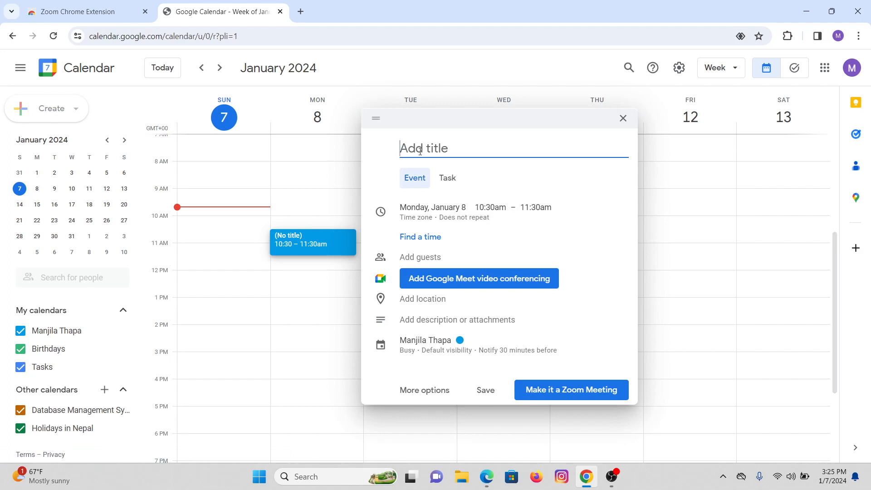
{"action": "type", "text": "Zoo"}
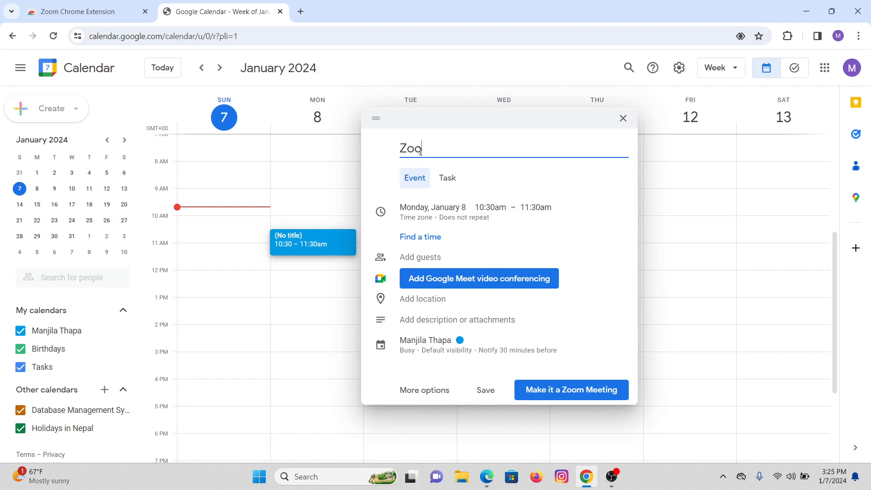
{"action": "type", "text": "m Metting"}
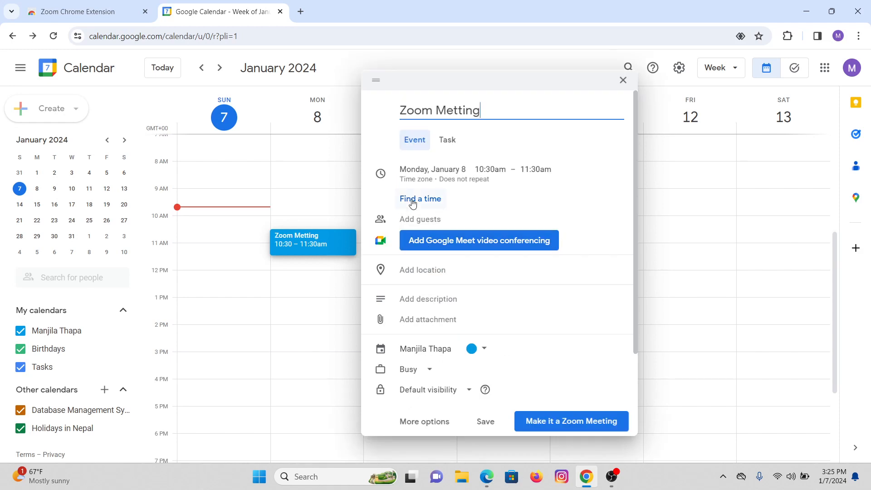
{"action": "left_click", "coordinate": [420, 198]}
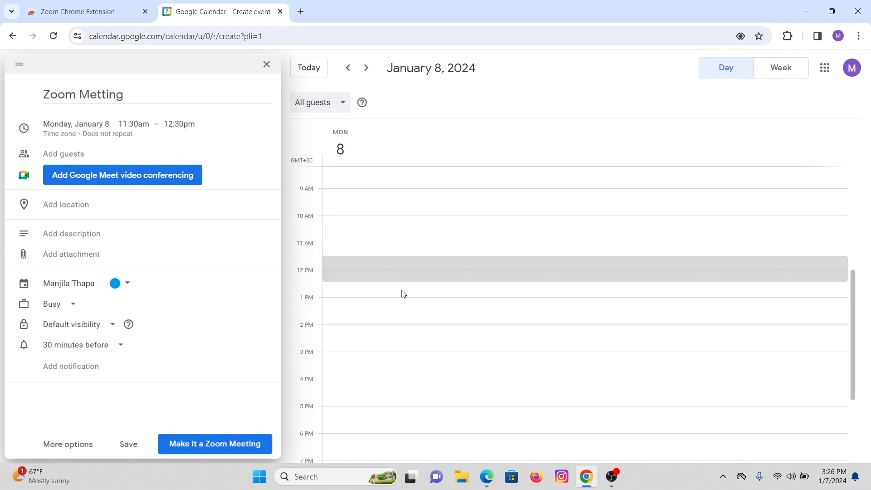
{"action": "mouse_move", "coordinate": [12, 159]}
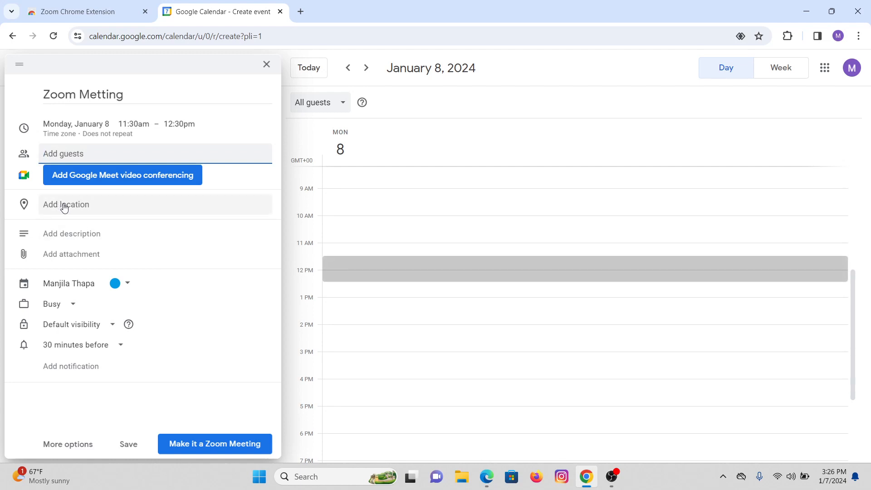
{"action": "mouse_move", "coordinate": [121, 263]}
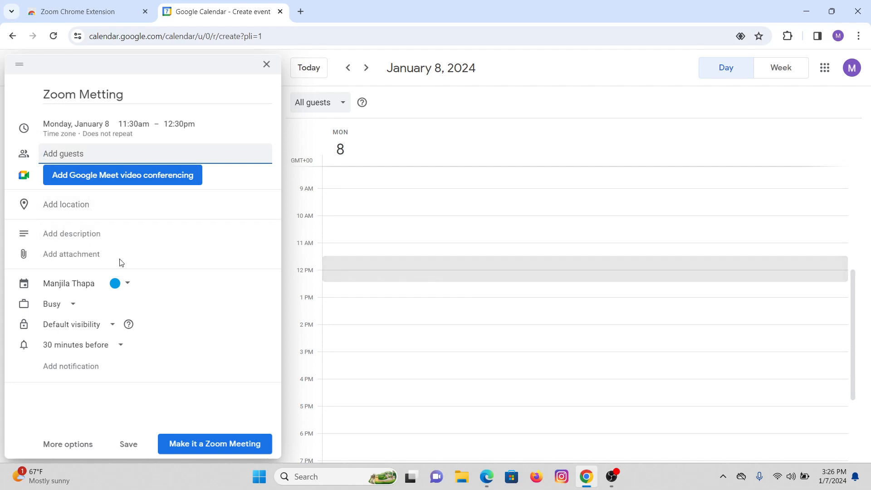
{"action": "mouse_move", "coordinate": [76, 262]}
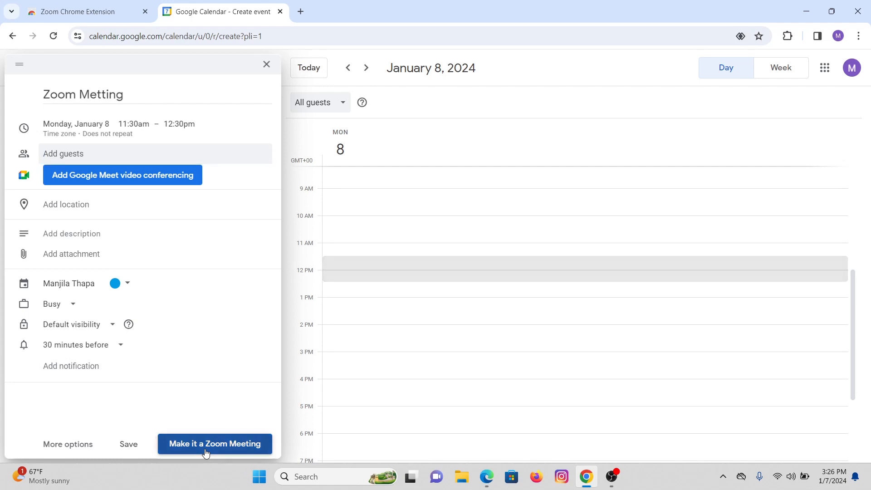
Step: Make the 11:30am–12:30pm event a Zoom Meeting, opening the Zoom sign-in prompt
{"action": "left_click", "coordinate": [215, 443]}
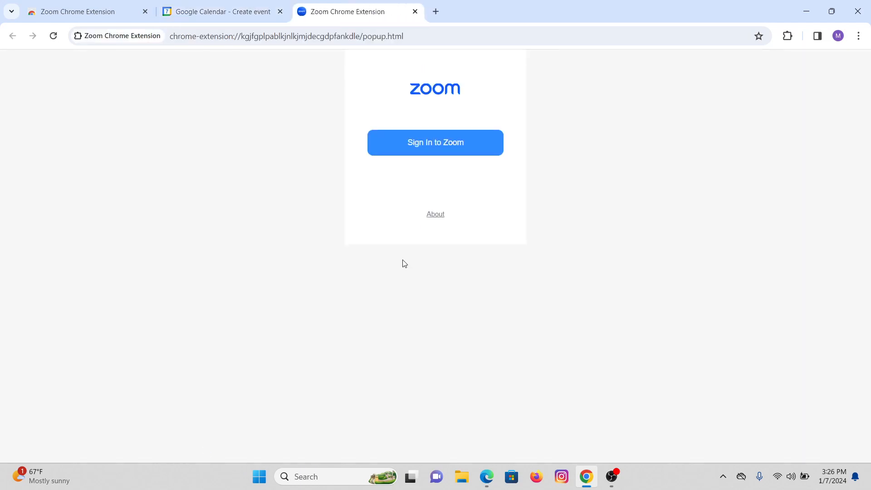
{"action": "left_click", "coordinate": [435, 142]}
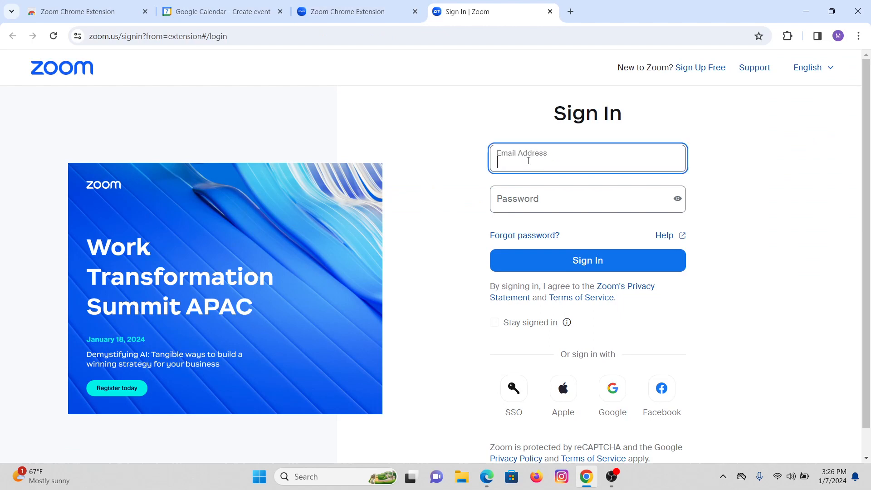
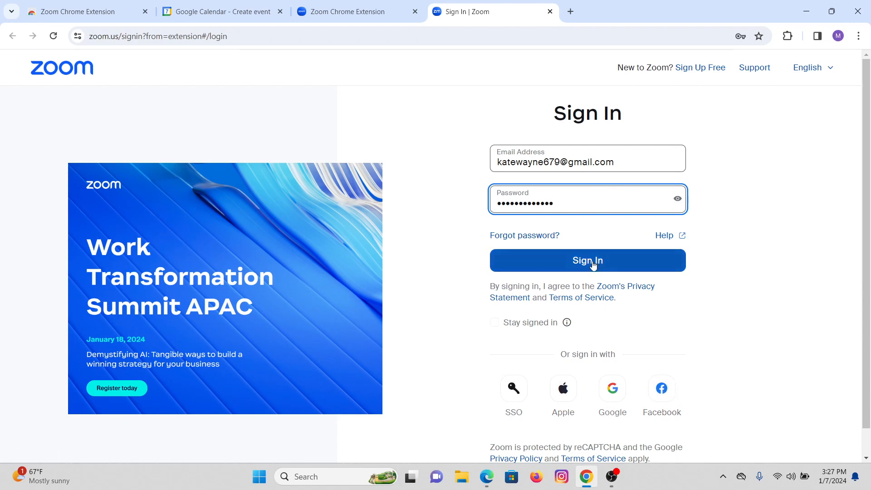
{"action": "left_click", "coordinate": [588, 260]}
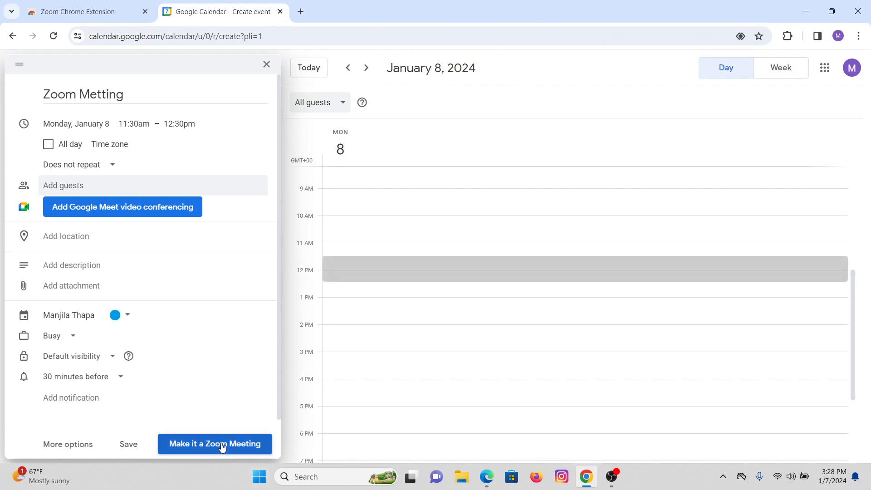
Step: Make the event a Zoom Meeting again so it saves with the Zoom link
{"action": "left_click", "coordinate": [215, 444]}
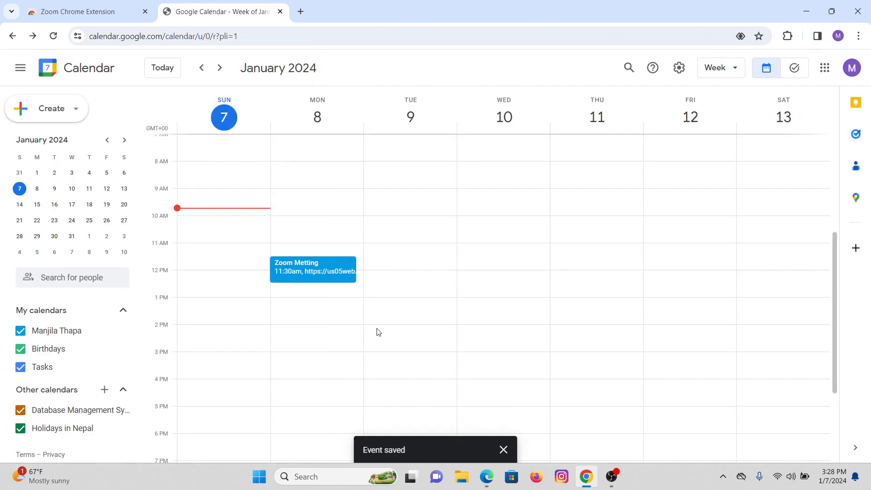
{"action": "mouse_move", "coordinate": [568, 272]}
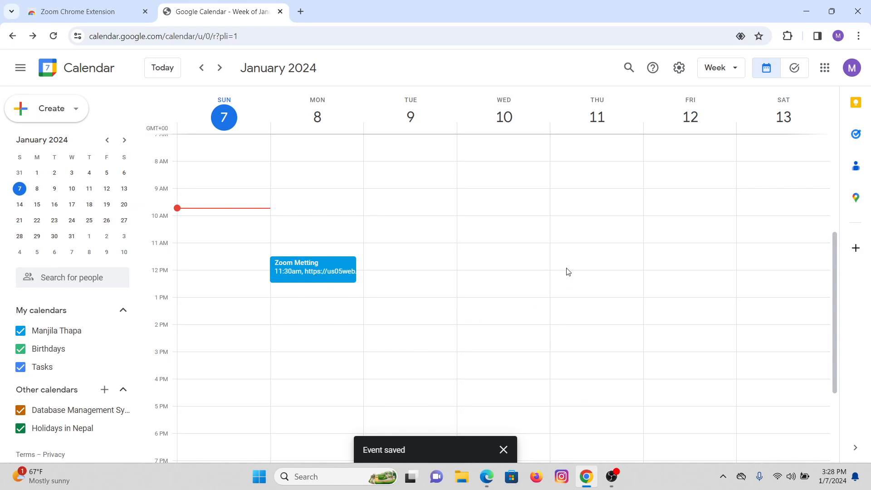
Step: Open the Monday 'Zoom Metting' event to view its join link, meeting ID and passcode
{"action": "left_click", "coordinate": [313, 270]}
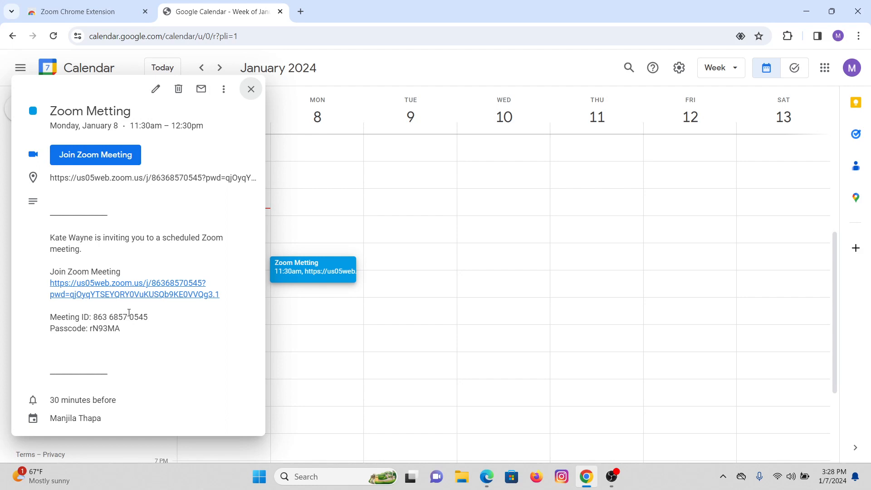
{"action": "mouse_move", "coordinate": [404, 394]}
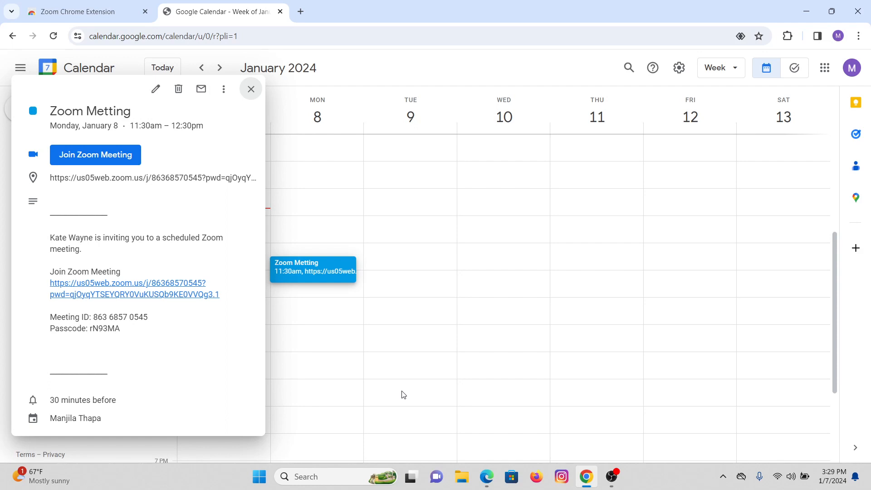
{"action": "mouse_move", "coordinate": [429, 240]}
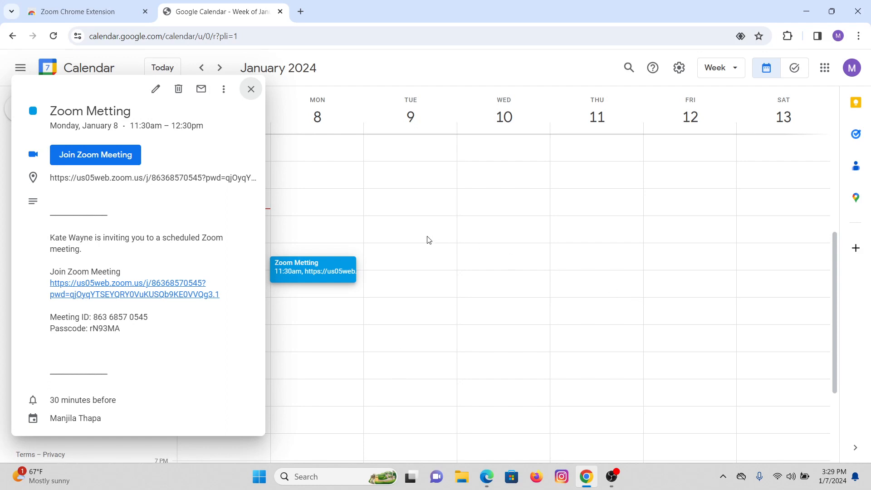